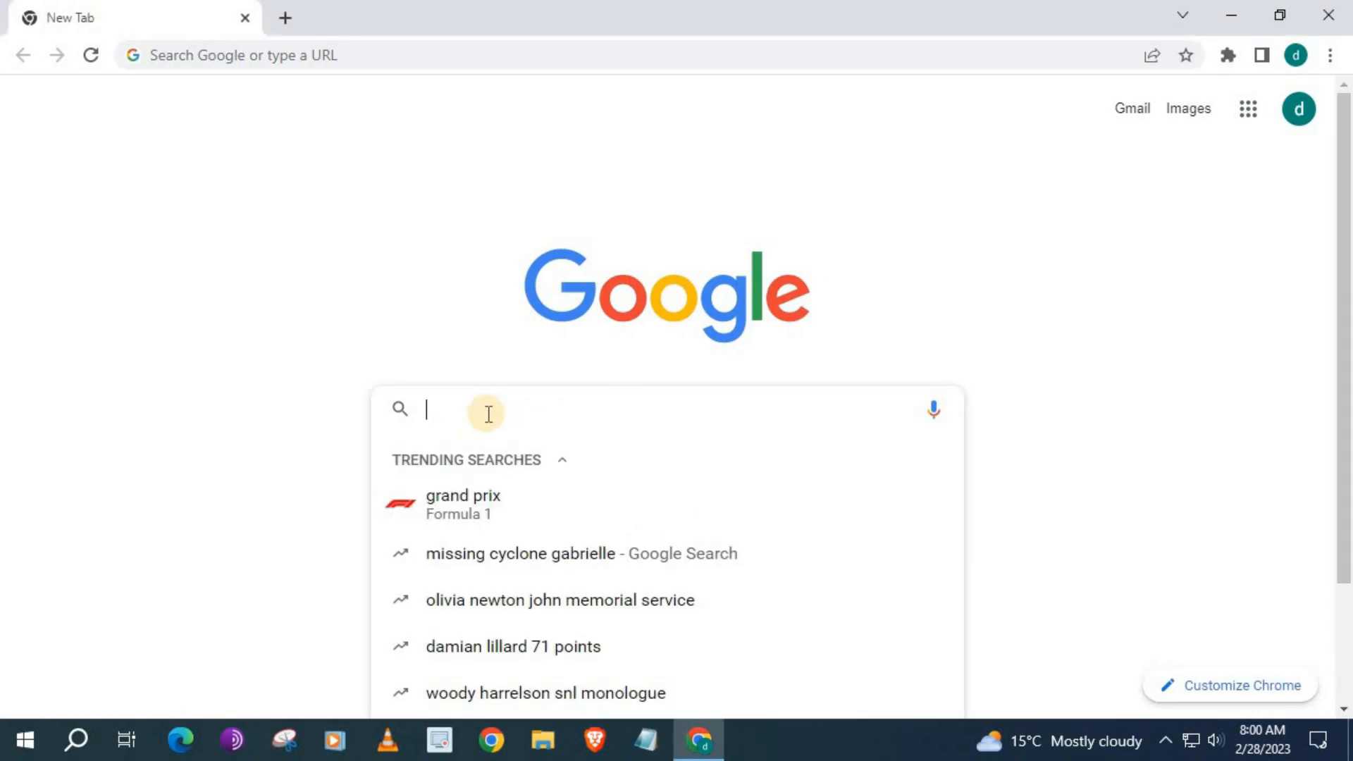
- Search Google for 'chrome app store' via the 'chrome app' suggestion
{"action": "type", "text": "chrome app"}
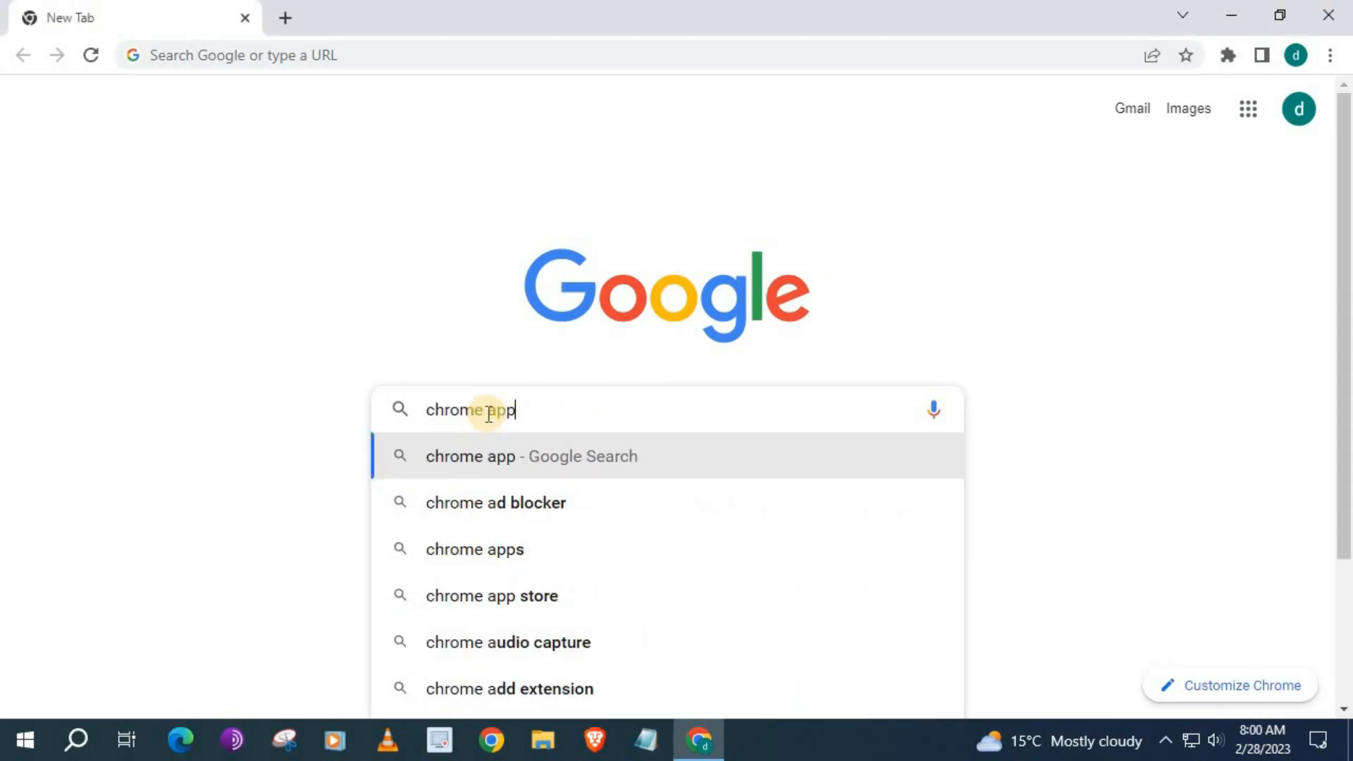
{"action": "left_click", "coordinate": [492, 595]}
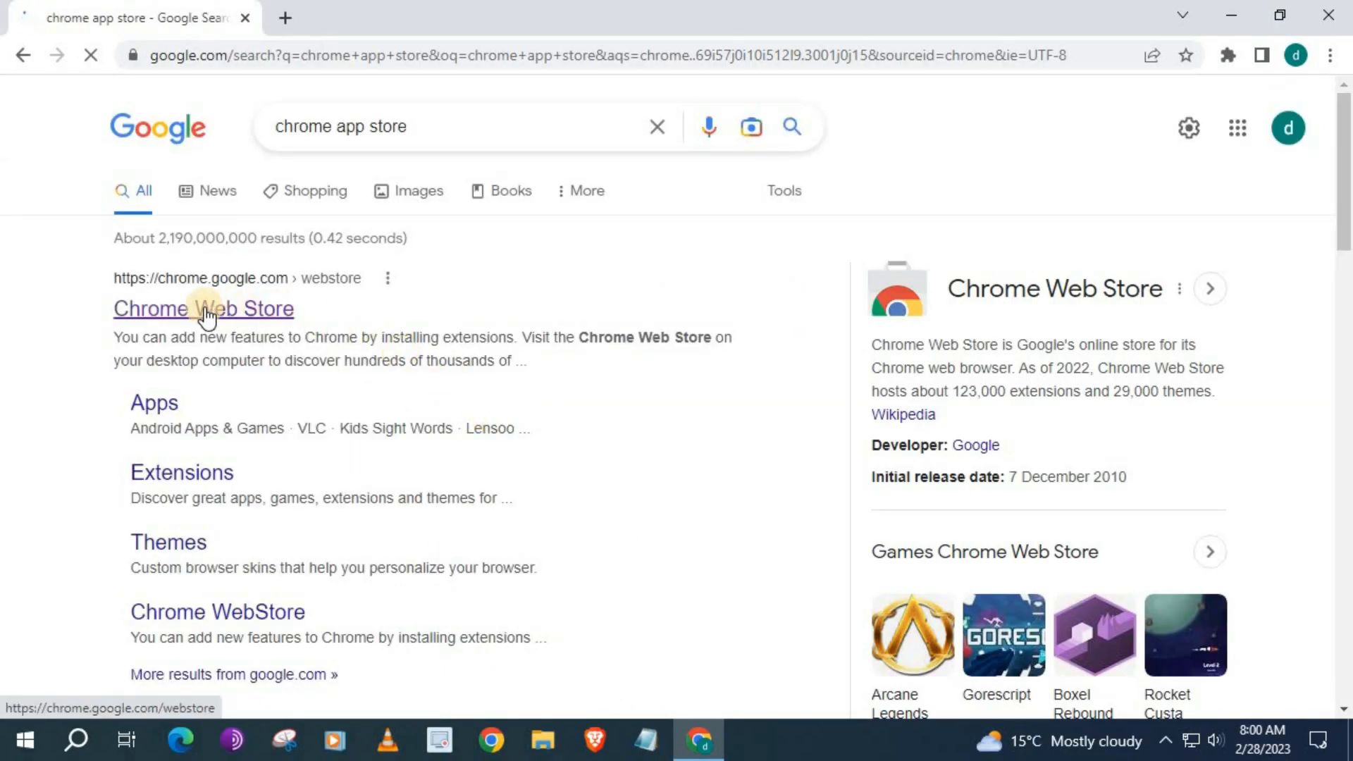
- Find the Sort for TikTok extension in the Chrome Web Store and view its page
{"action": "left_click", "coordinate": [203, 309]}
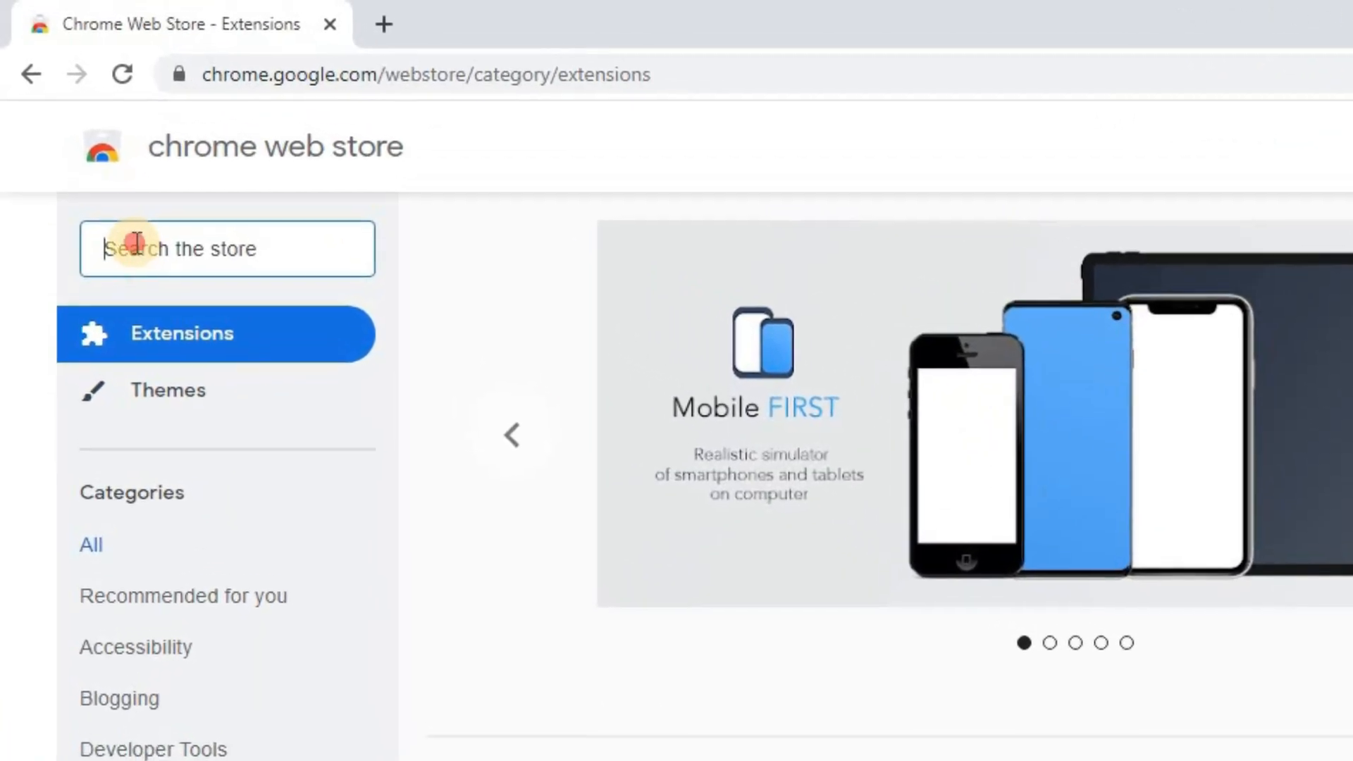
{"action": "type", "text": "tiktok"}
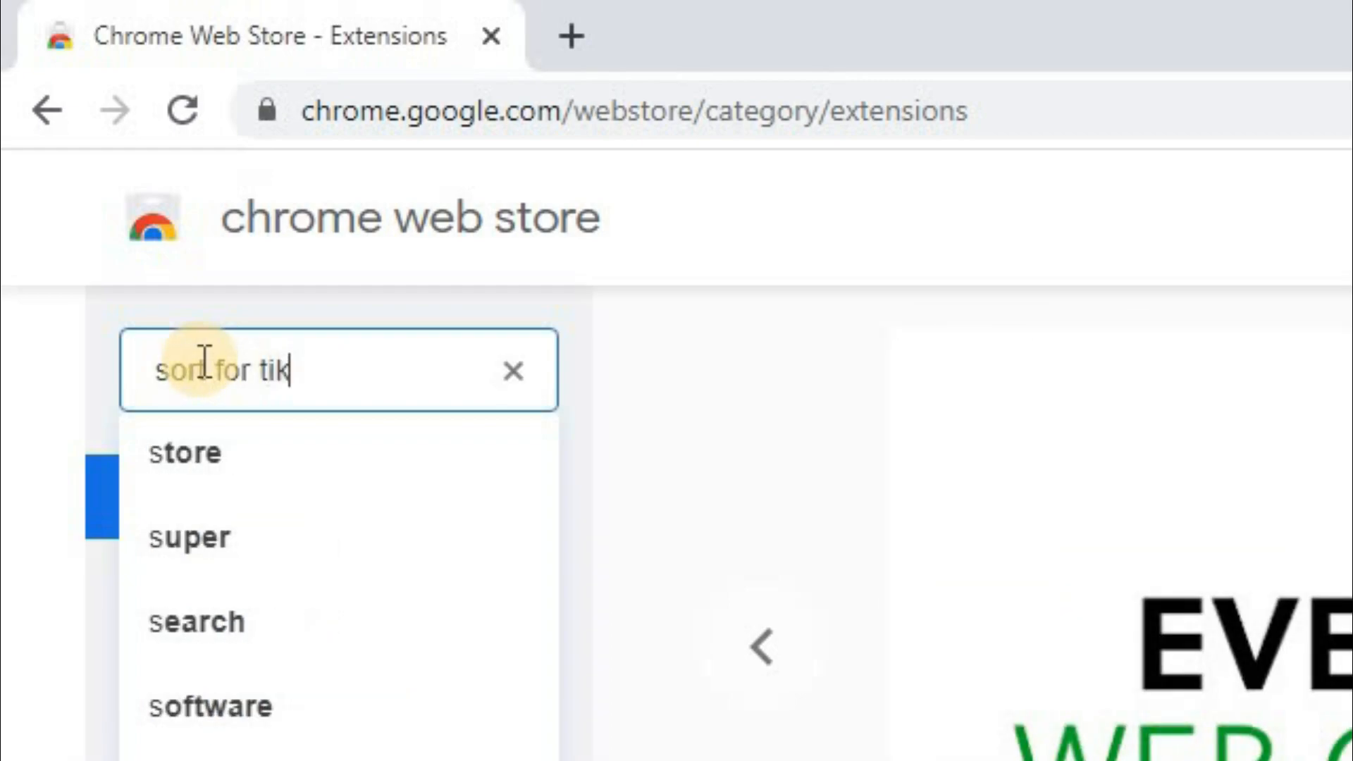
{"action": "type", "text": "tok"}
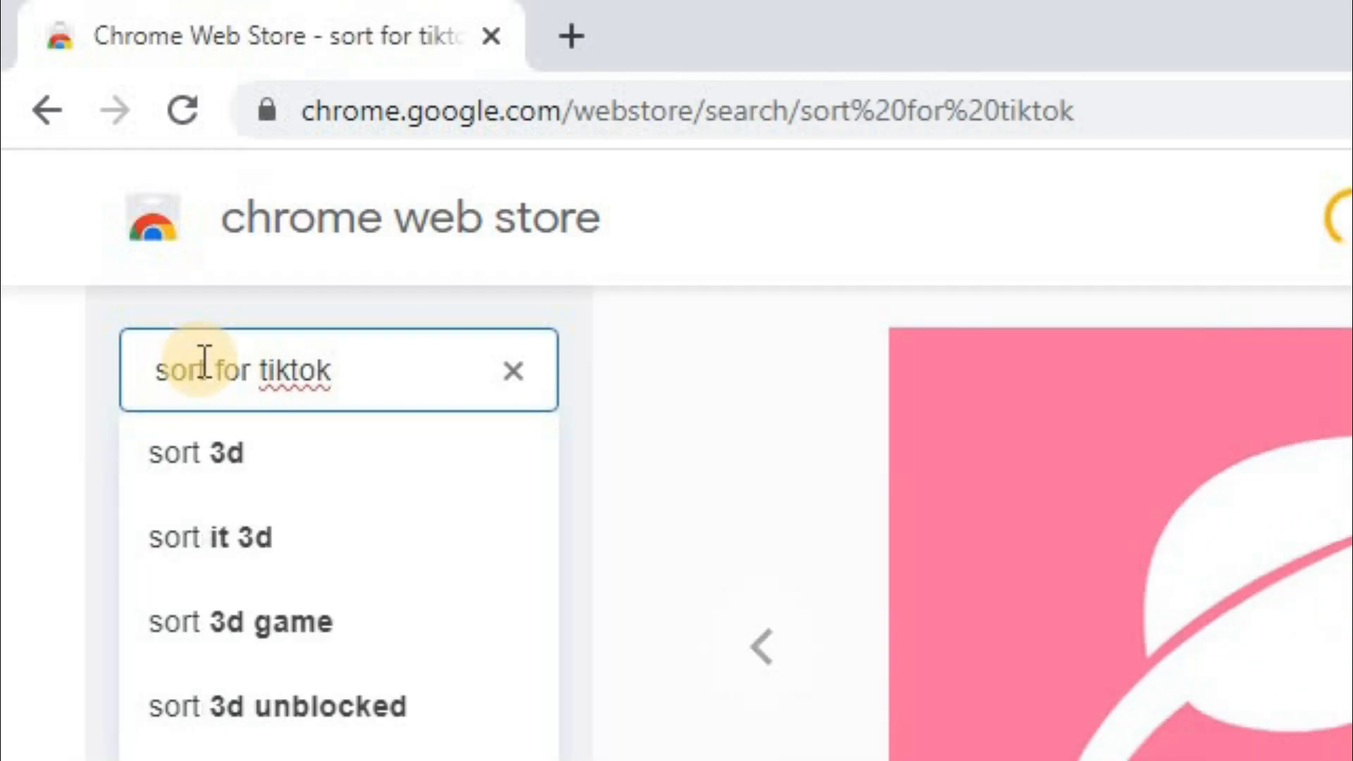
{"action": "left_click", "coordinate": [324, 370]}
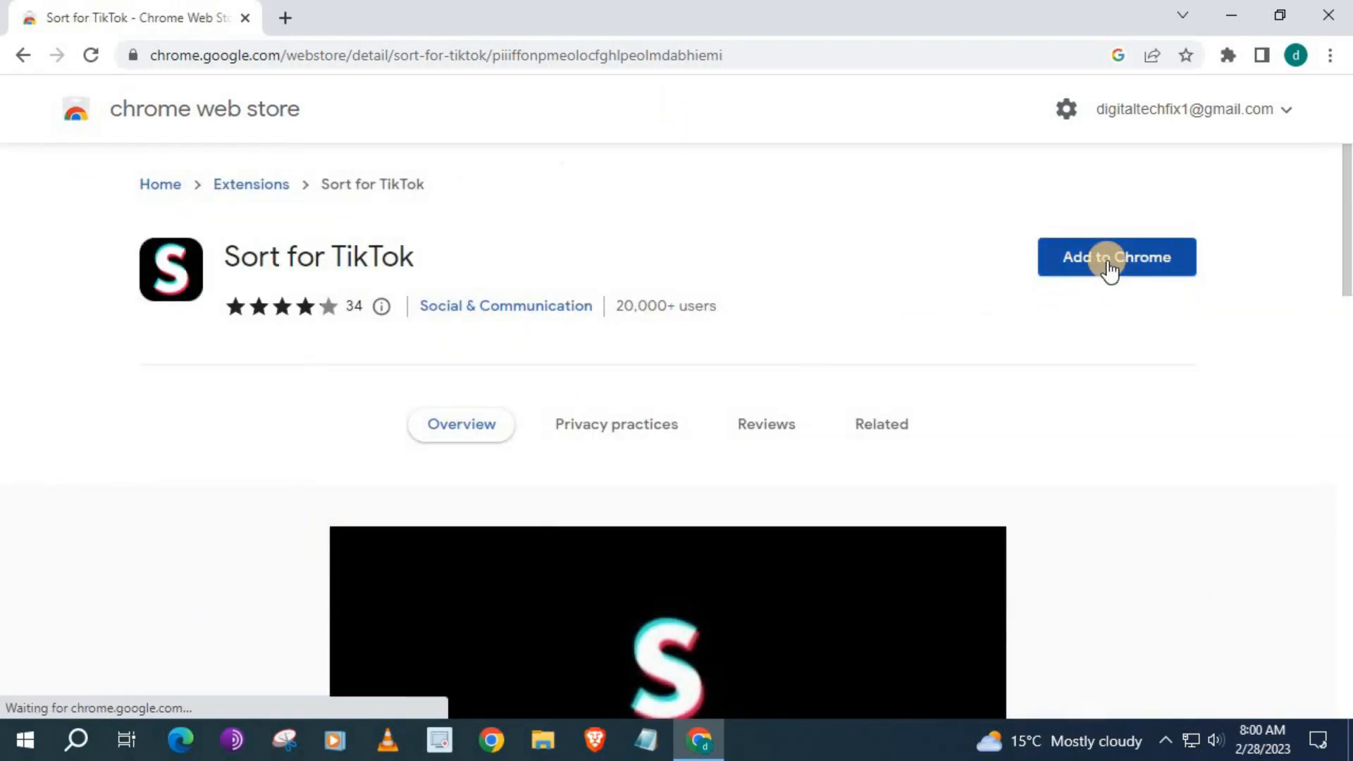
- Add the Sort for TikTok extension to Chrome and confirm the installation
{"action": "left_click", "coordinate": [1116, 257]}
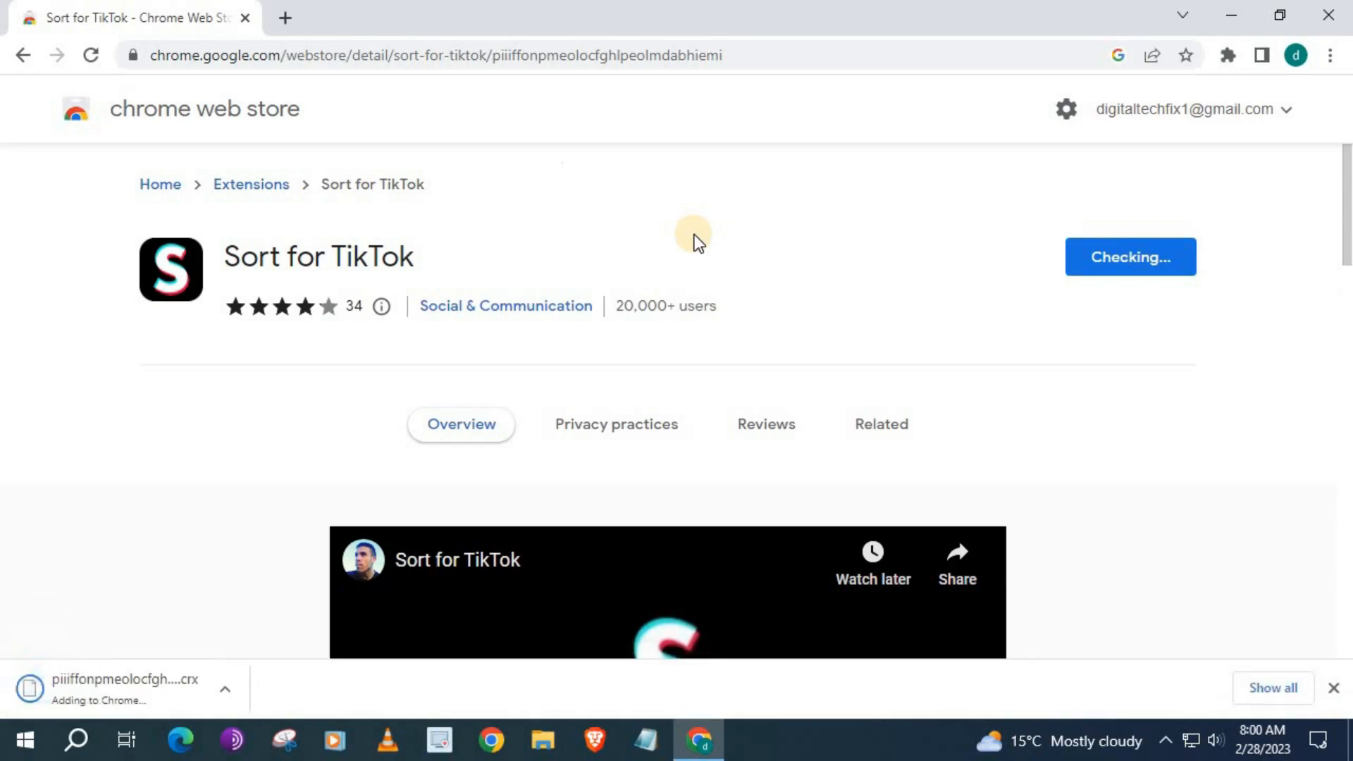
{"action": "left_click", "coordinate": [881, 424]}
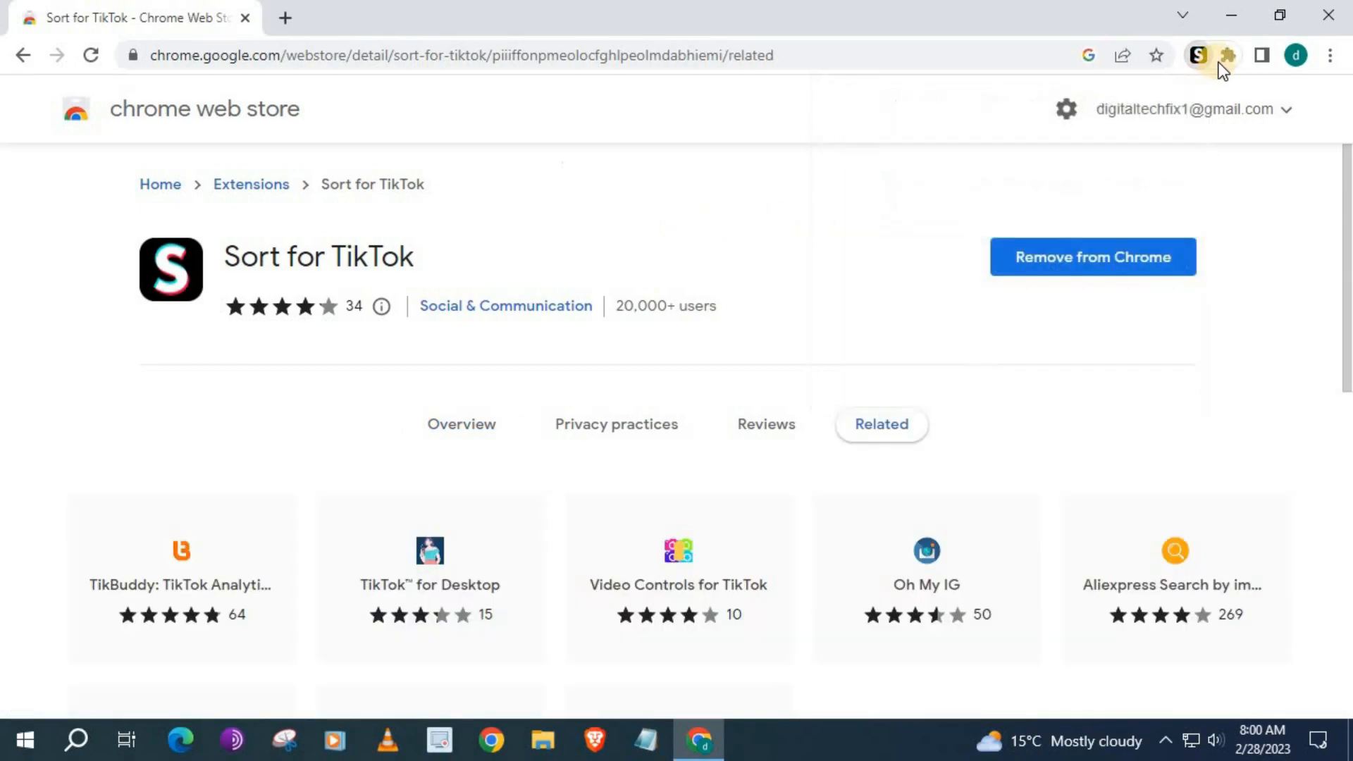
{"action": "mouse_move", "coordinate": [337, 39]}
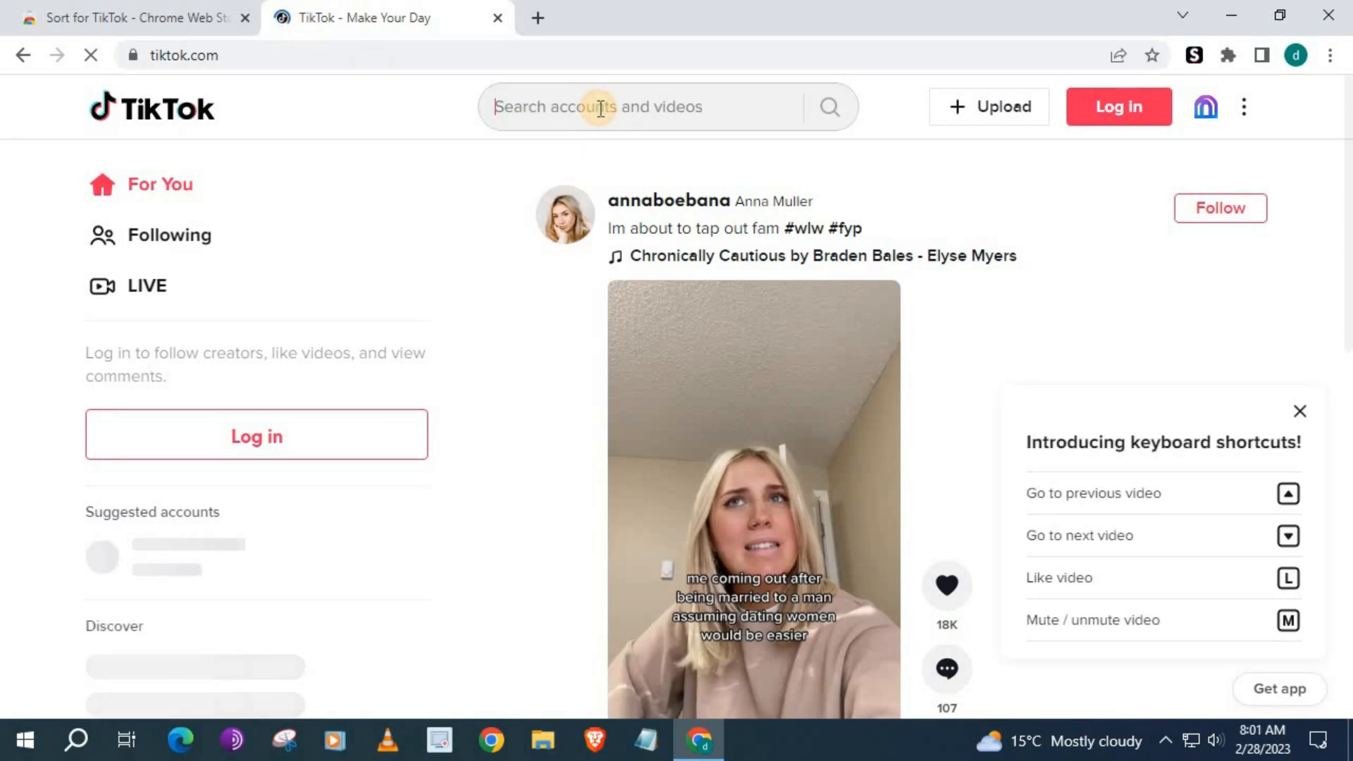
- Search TikTok for 'fitness' accounts and view the fitness.aerobic profile's video grid
{"action": "type", "text": "fitness"}
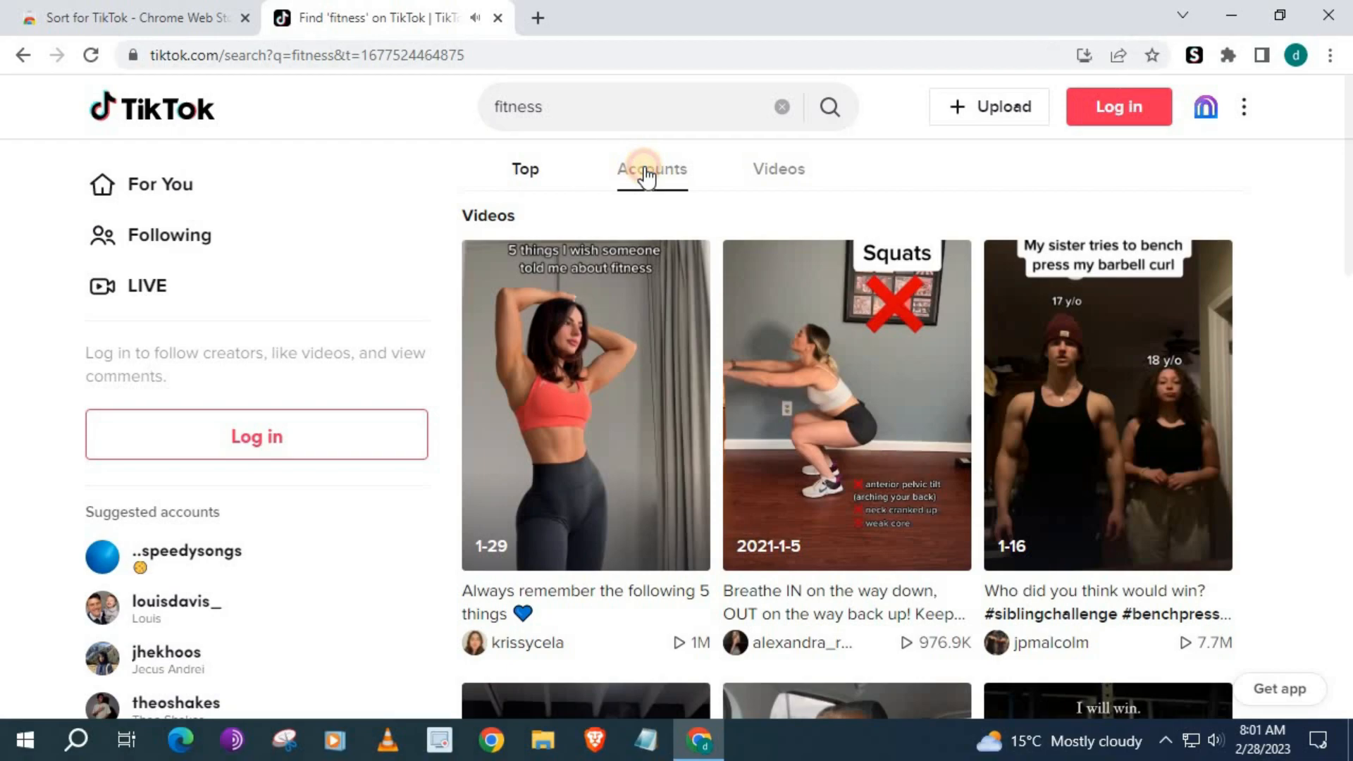
{"action": "left_click", "coordinate": [651, 168]}
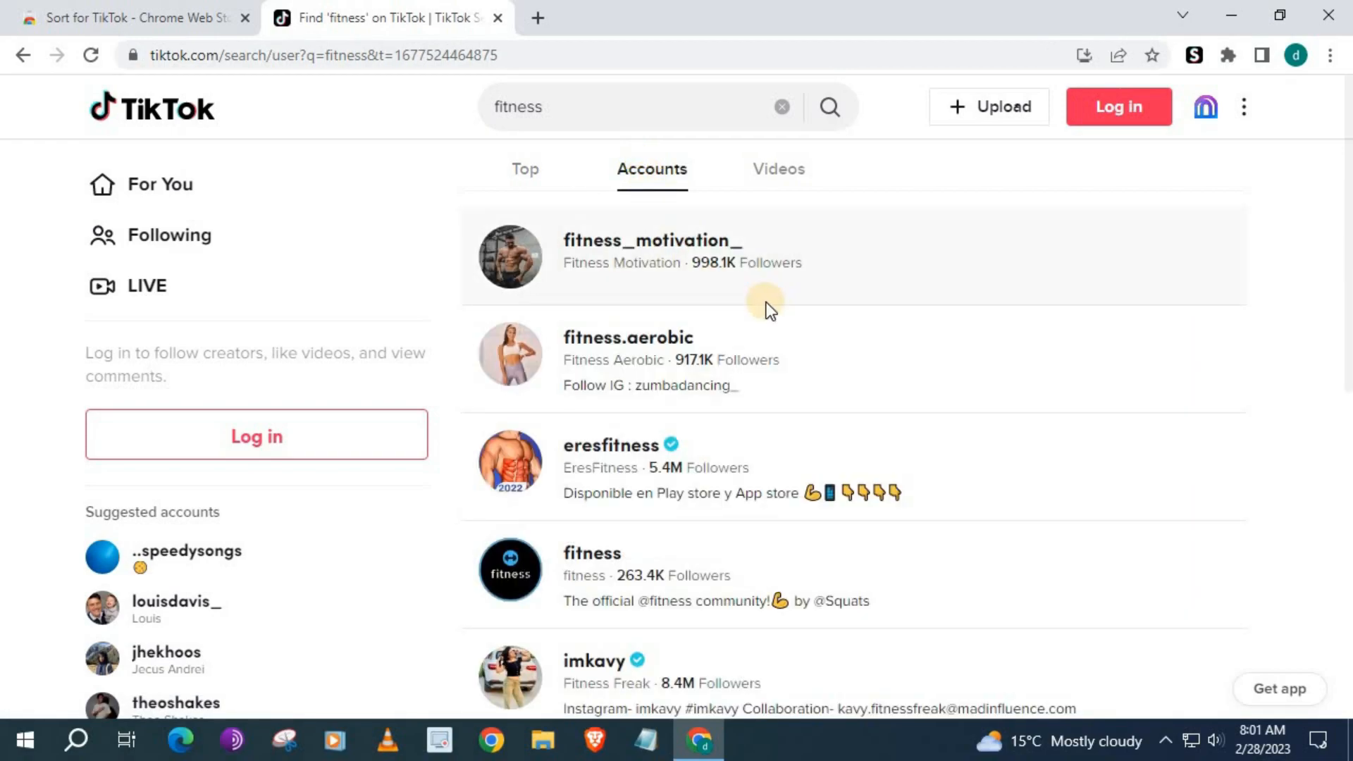
{"action": "left_click", "coordinate": [627, 337]}
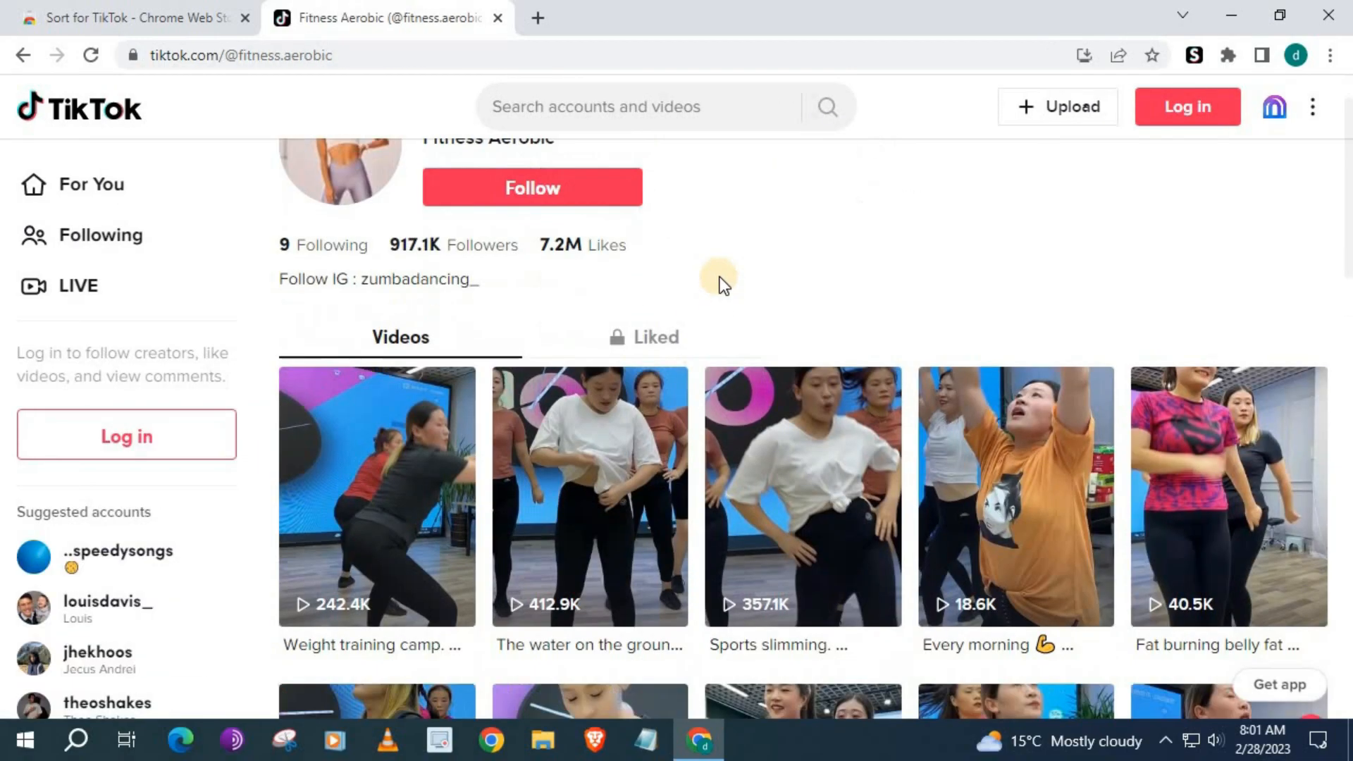
{"action": "scroll", "scroll_direction": "down", "scroll_amount": 3}
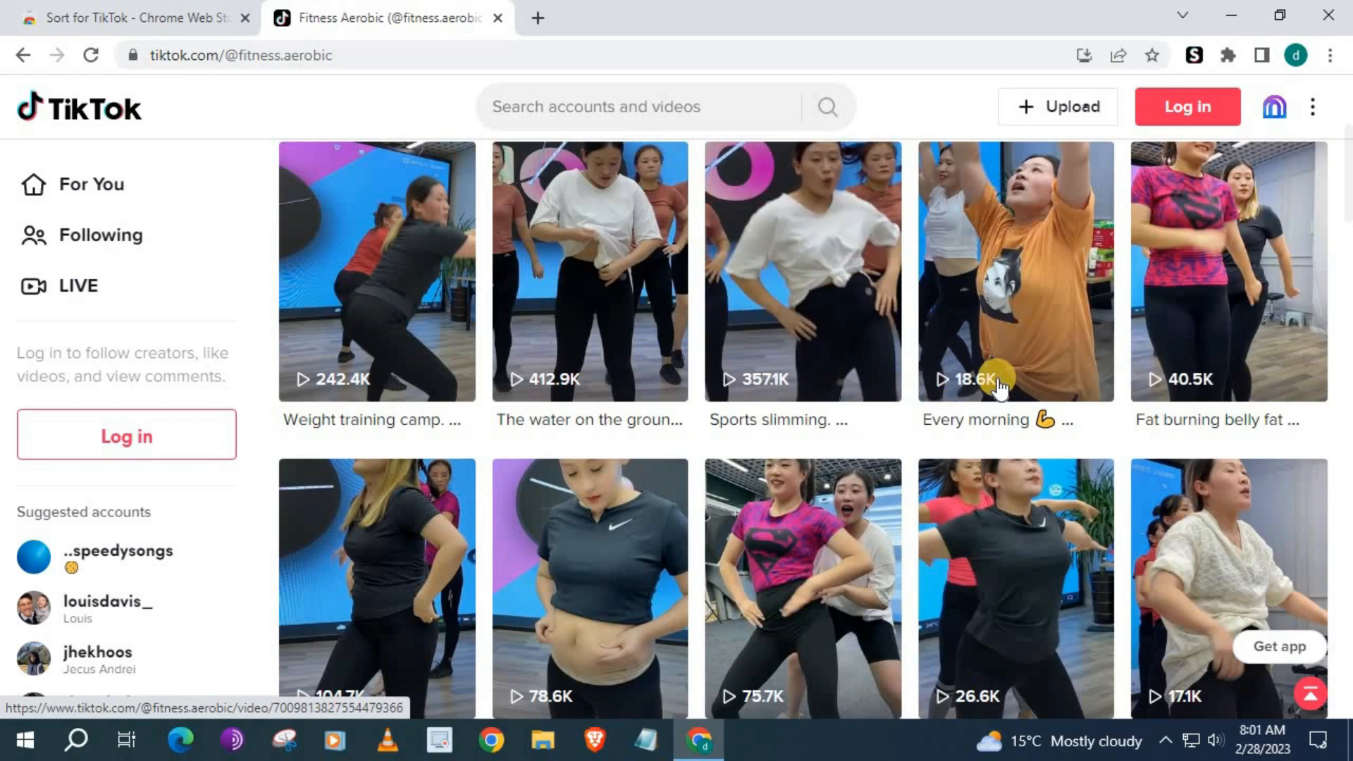
{"action": "mouse_move", "coordinate": [656, 301]}
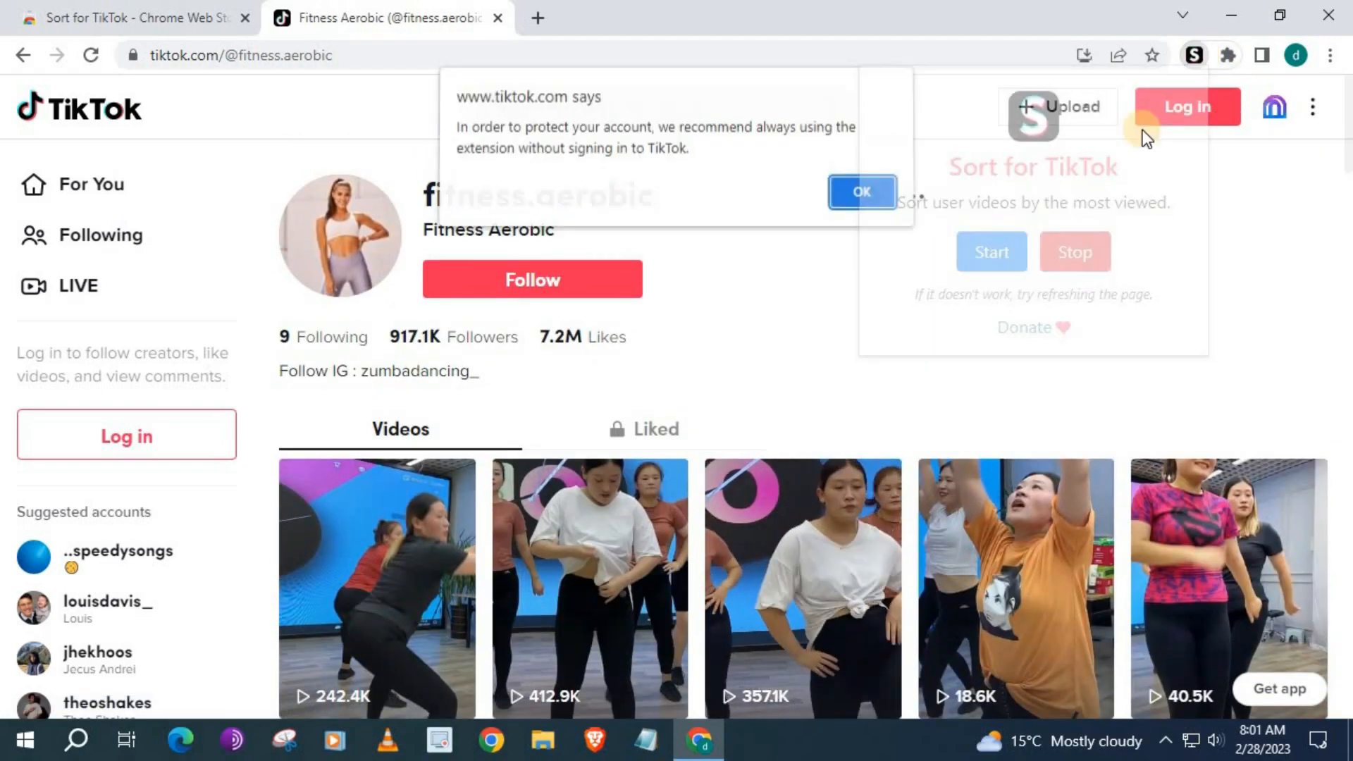
- Accept the sign-in alert so videos sort by views, led by 47.8M, 15.7M and 14.9M clips
{"action": "left_click", "coordinate": [860, 191]}
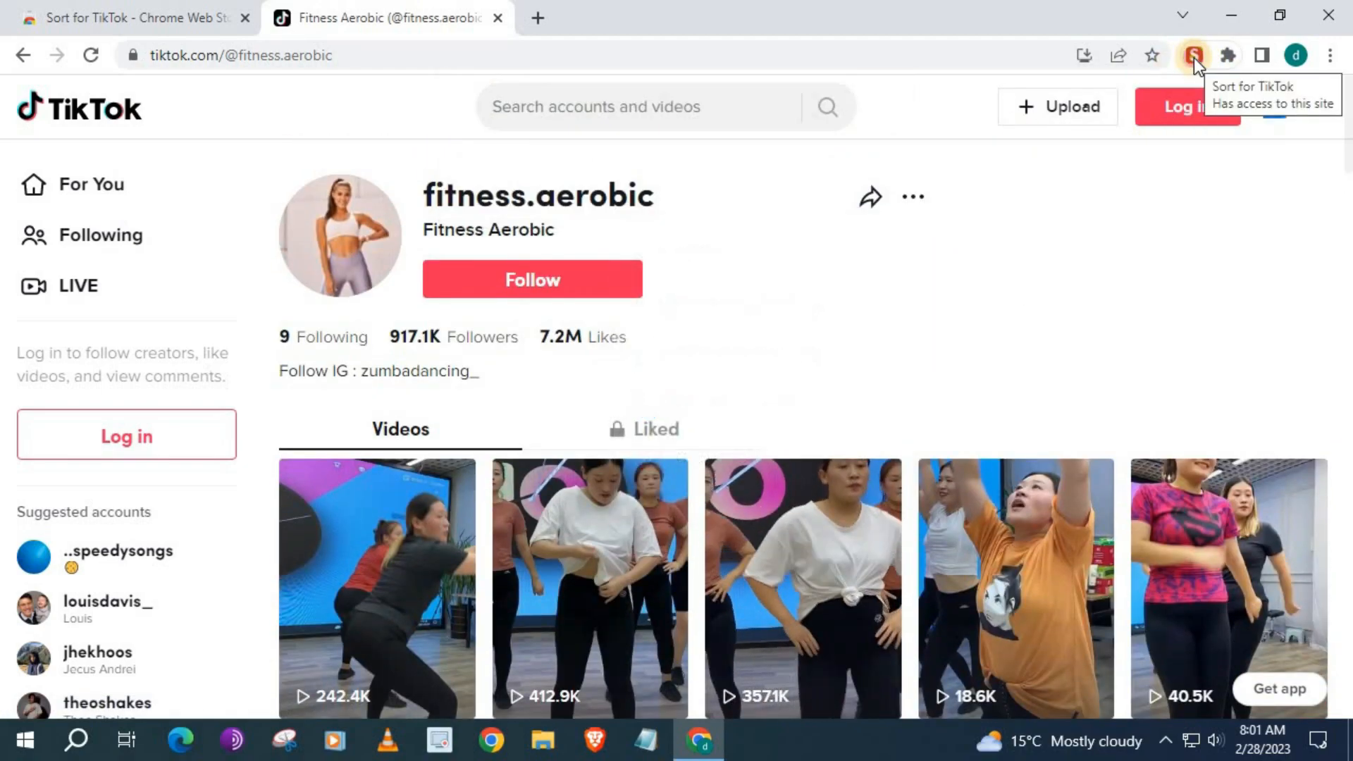
{"action": "scroll", "scroll_direction": "down", "scroll_amount": 3}
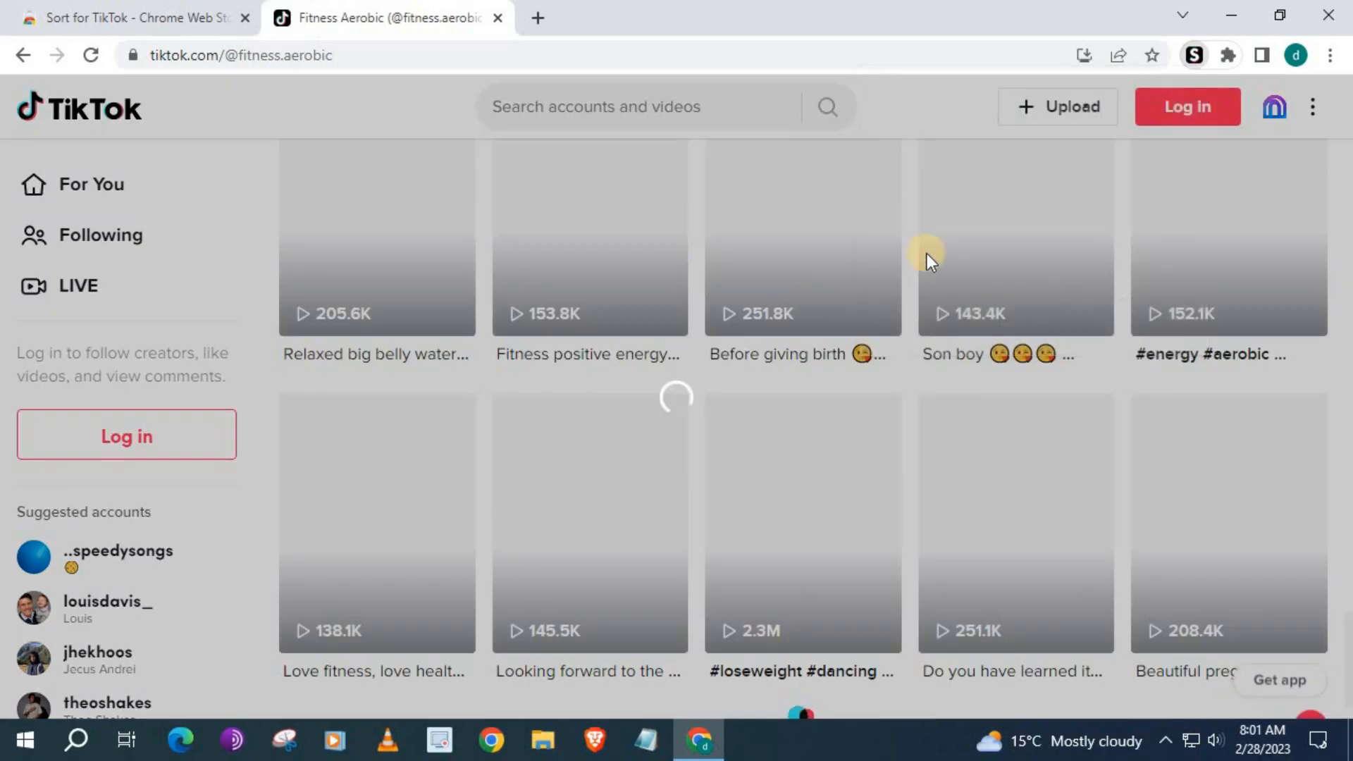
{"action": "scroll", "scroll_direction": "down", "scroll_amount": 3}
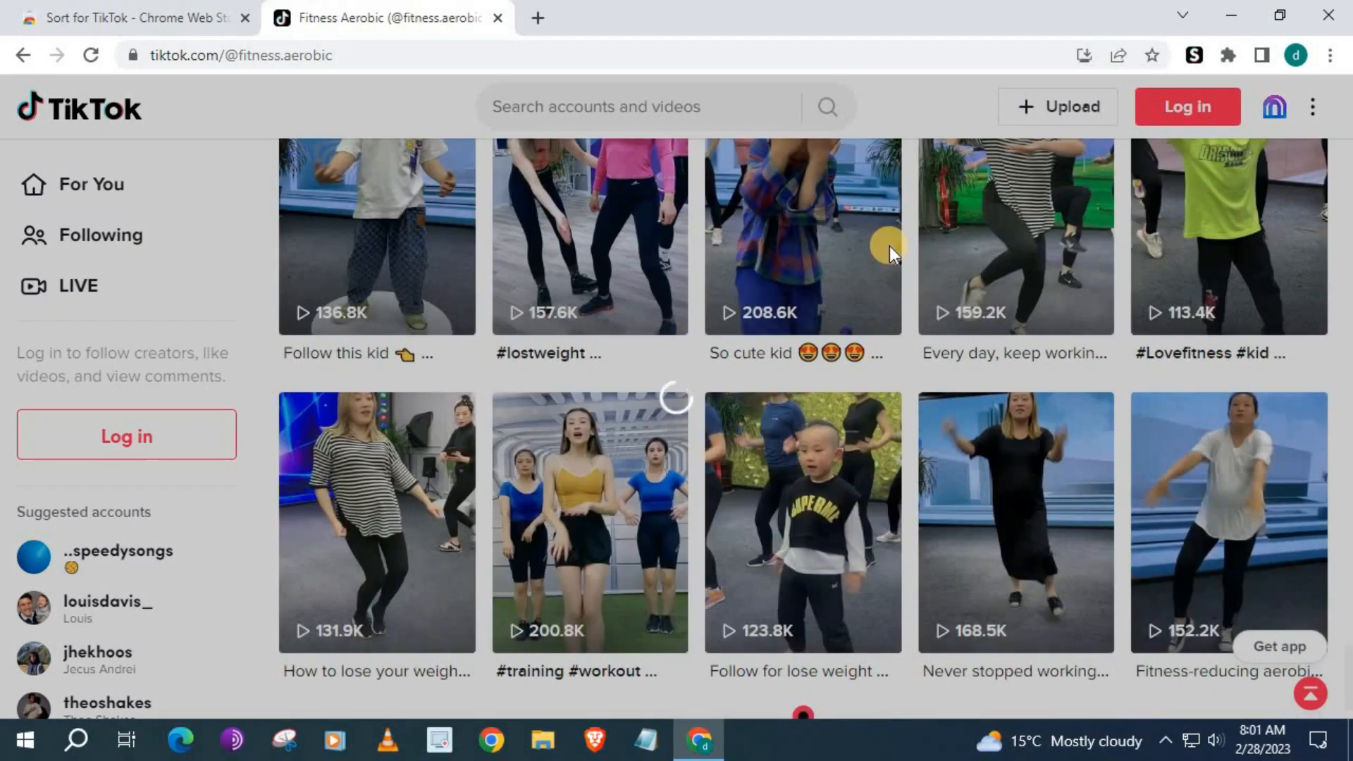
{"action": "scroll", "scroll_direction": "down", "scroll_amount": 3}
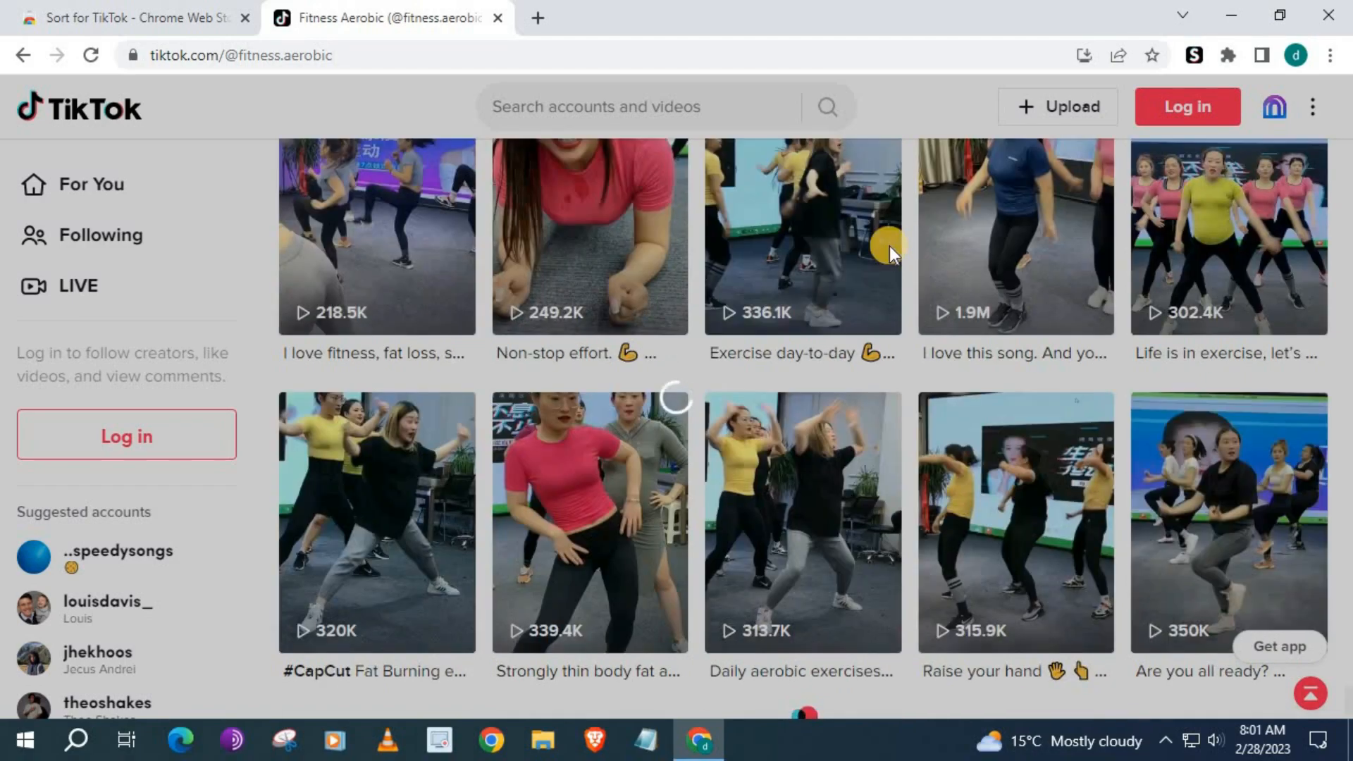
{"action": "scroll", "scroll_direction": "down", "scroll_amount": 3}
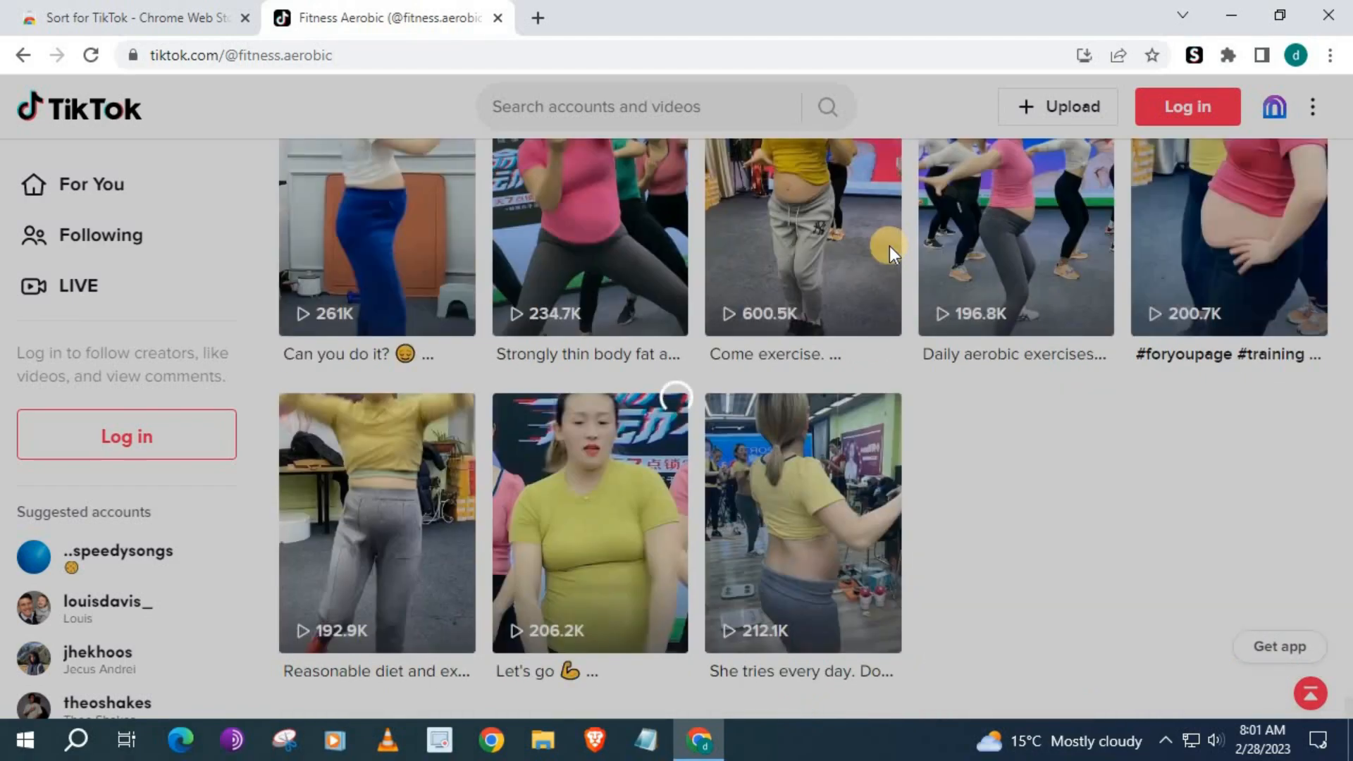
{"action": "scroll", "scroll_direction": "up", "scroll_amount": 3}
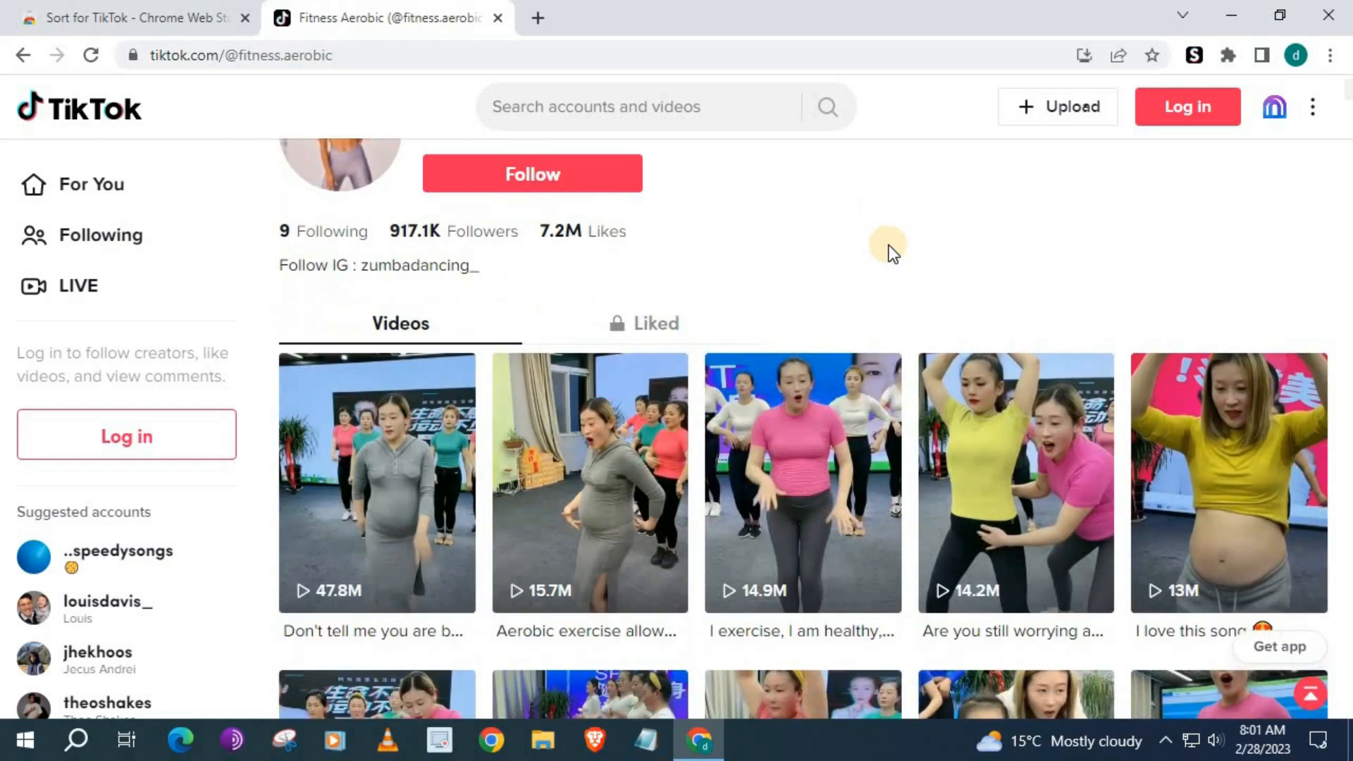
{"action": "mouse_move", "coordinate": [310, 600]}
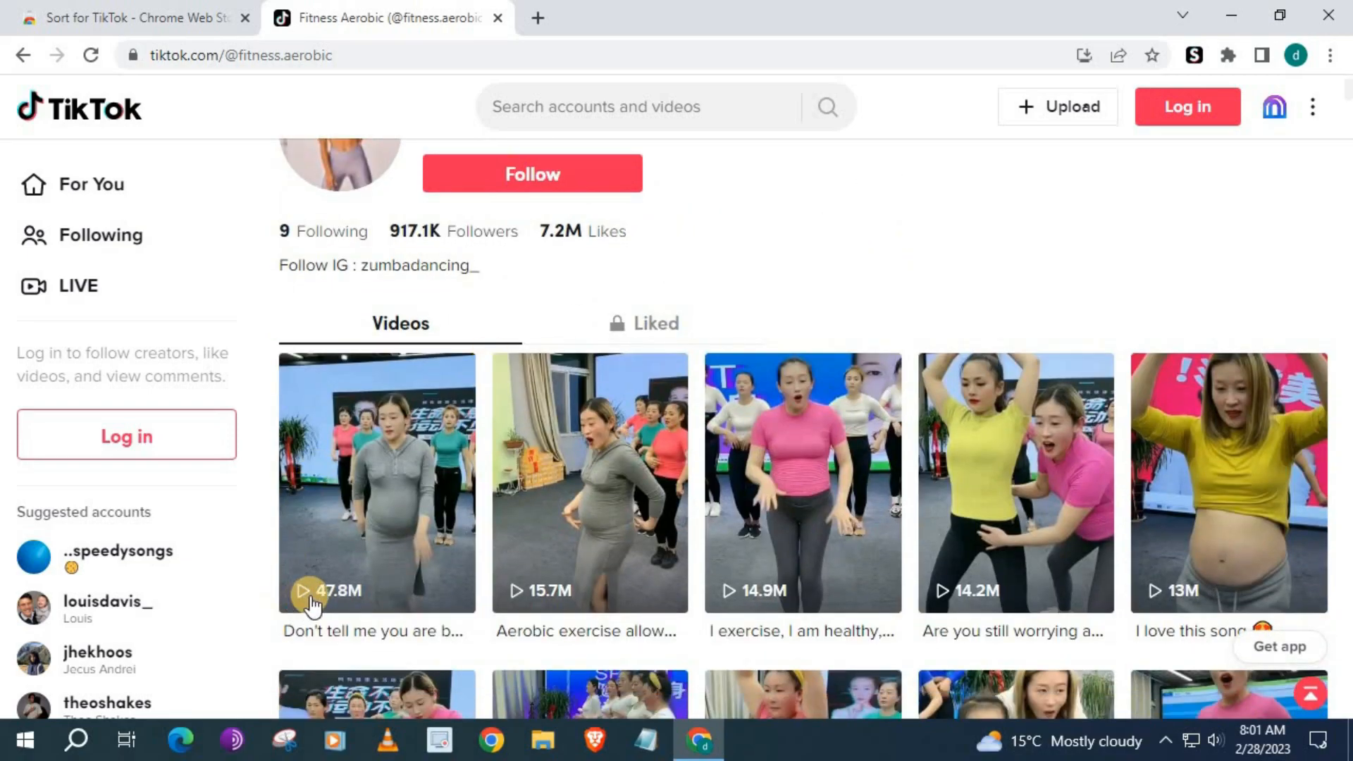
{"action": "mouse_move", "coordinate": [337, 604]}
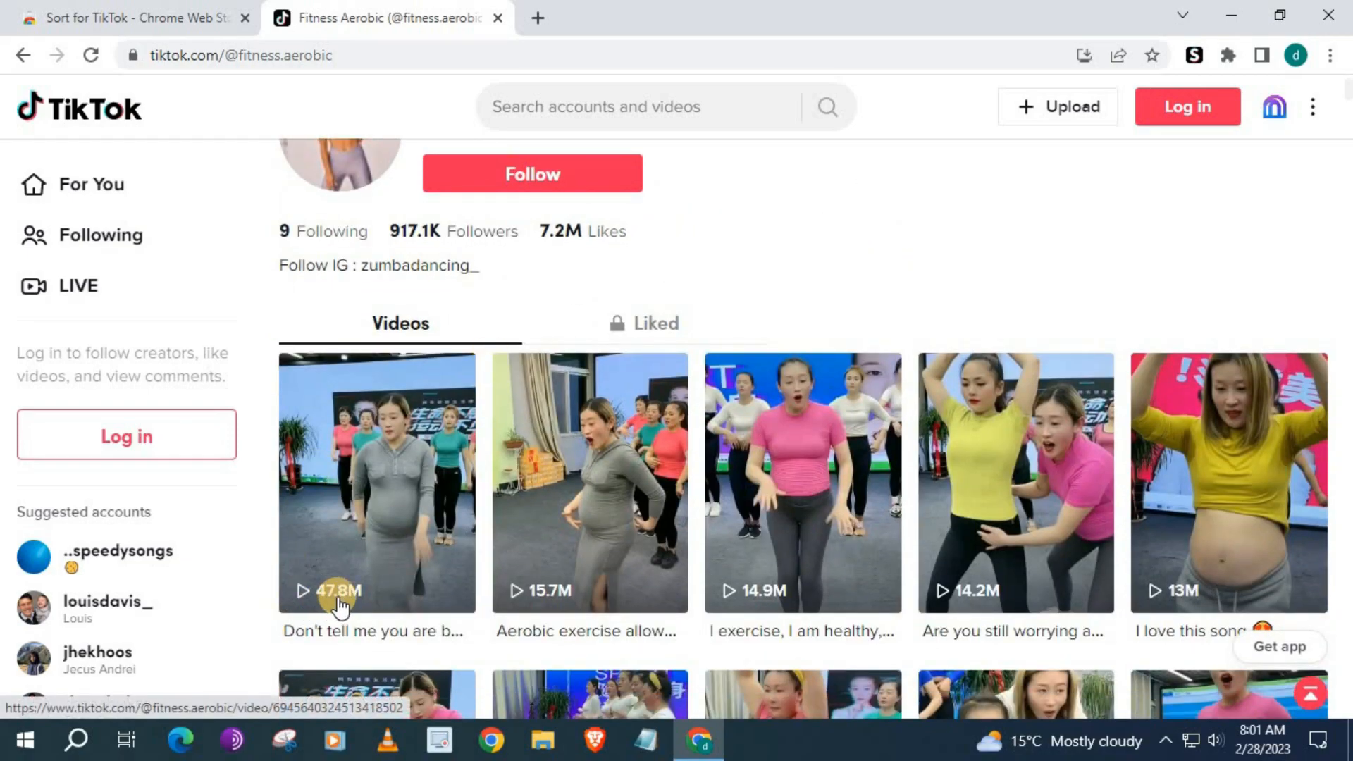
{"action": "mouse_move", "coordinate": [768, 605]}
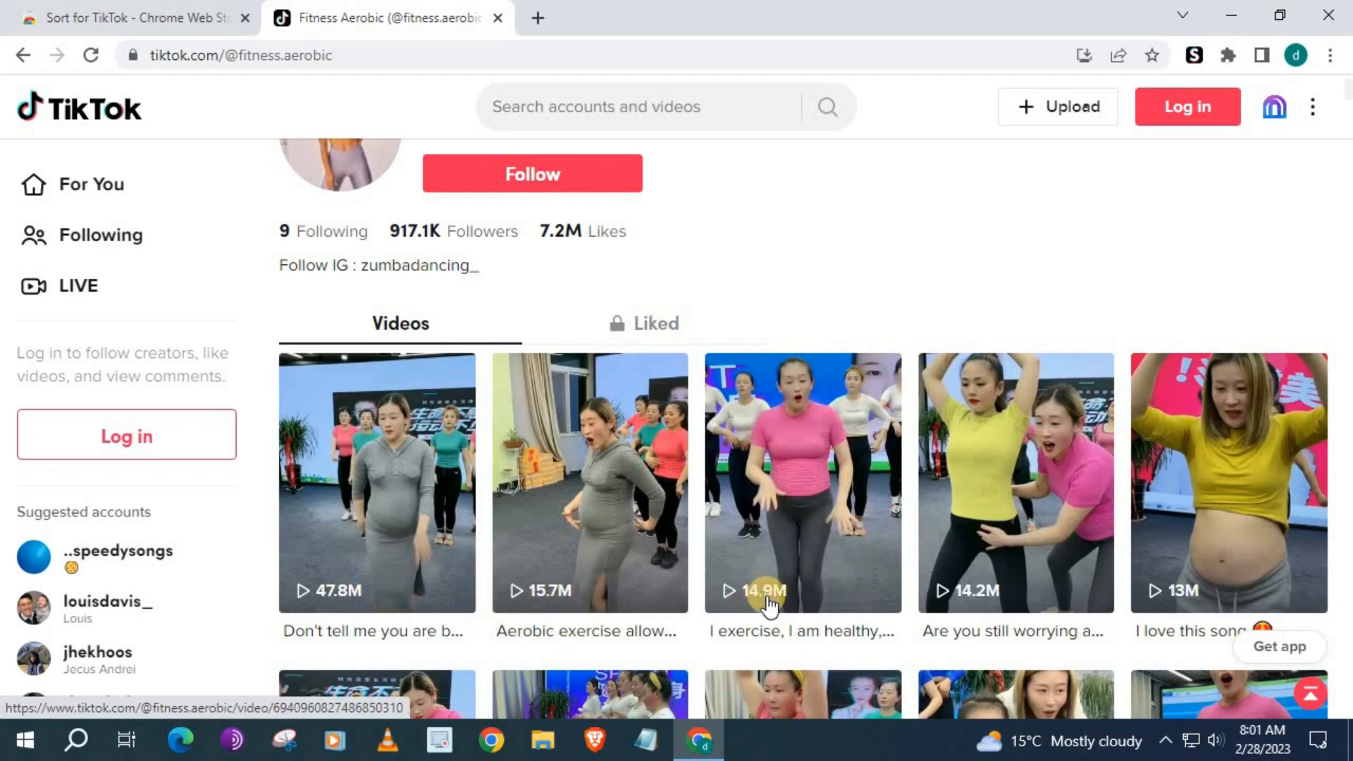
{"action": "mouse_move", "coordinate": [752, 357]}
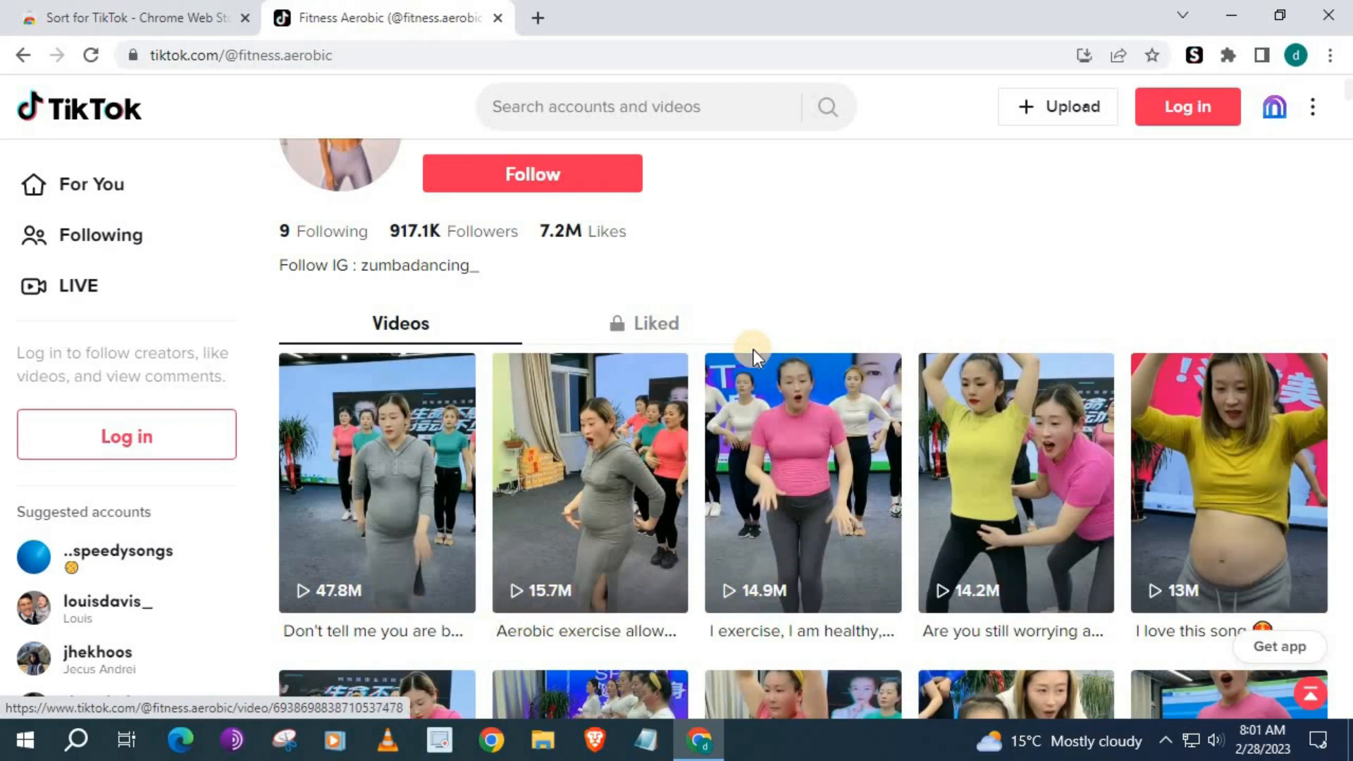
{"action": "scroll", "scroll_direction": "down", "scroll_amount": 3}
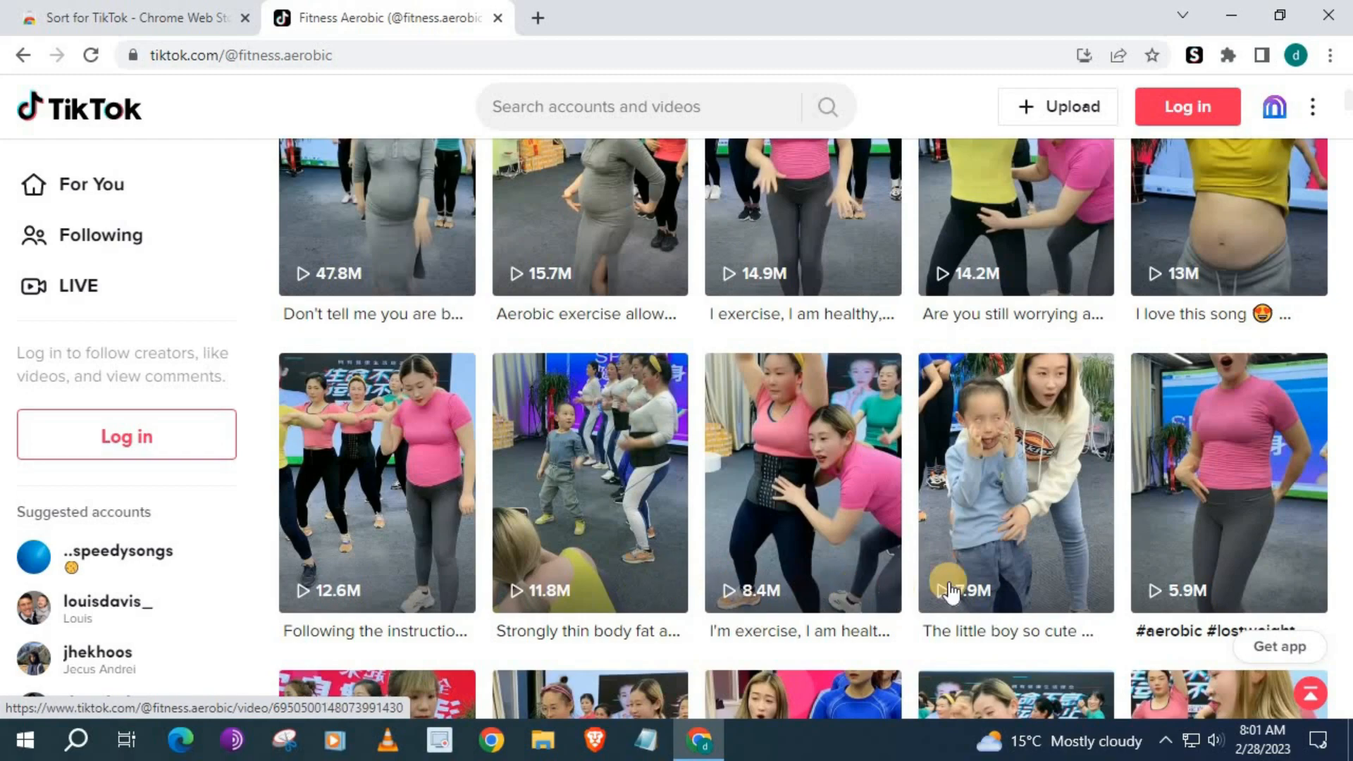
{"action": "scroll", "scroll_direction": "down", "scroll_amount": 3}
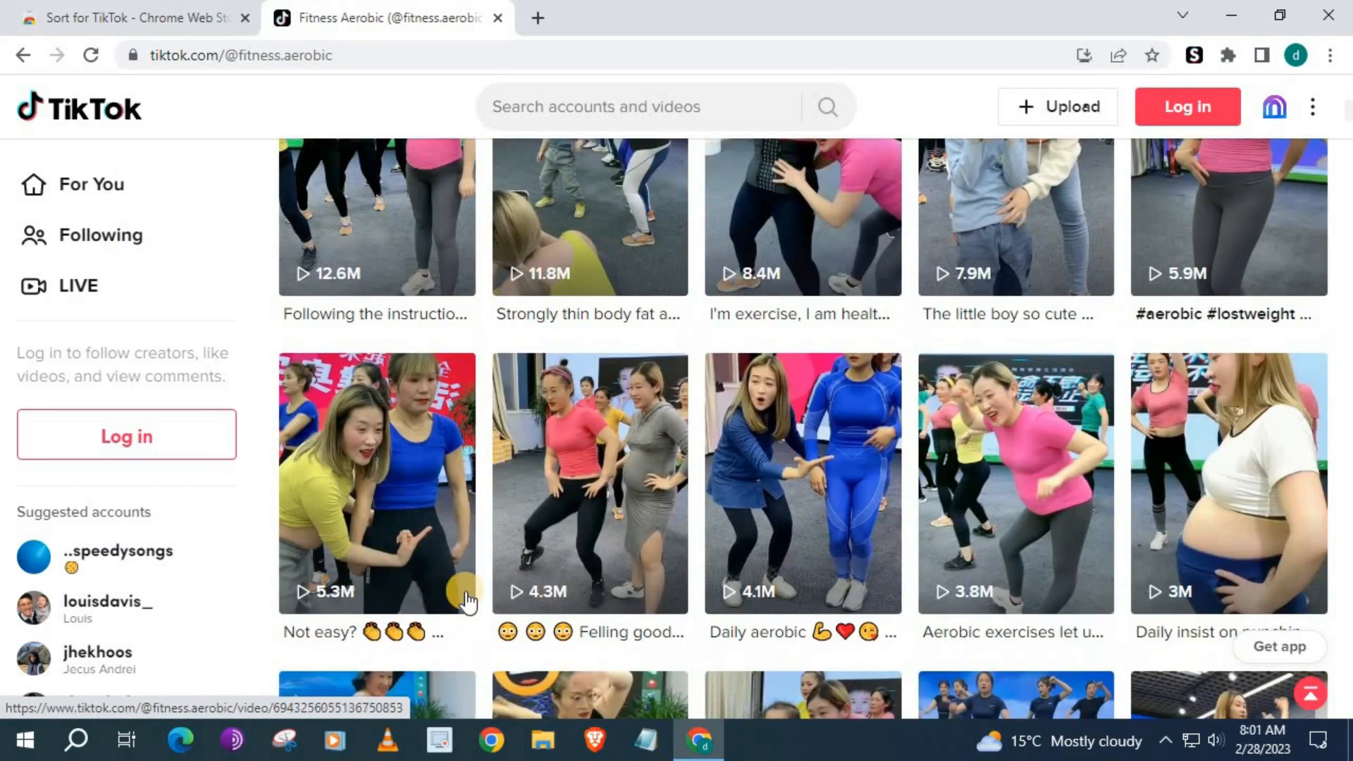